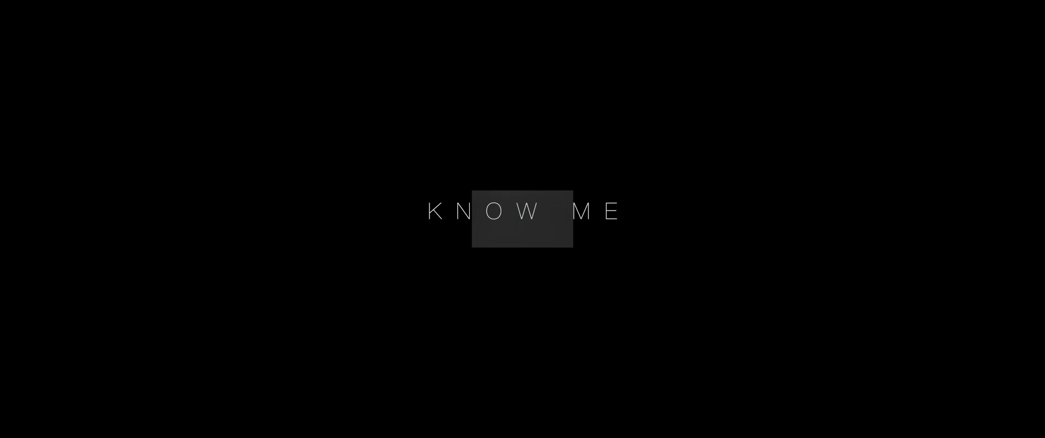
Resume playback so the KNOW ME title card gives way to the spinning illustrated record.
{"action": "left_click", "coordinate": [523, 218]}
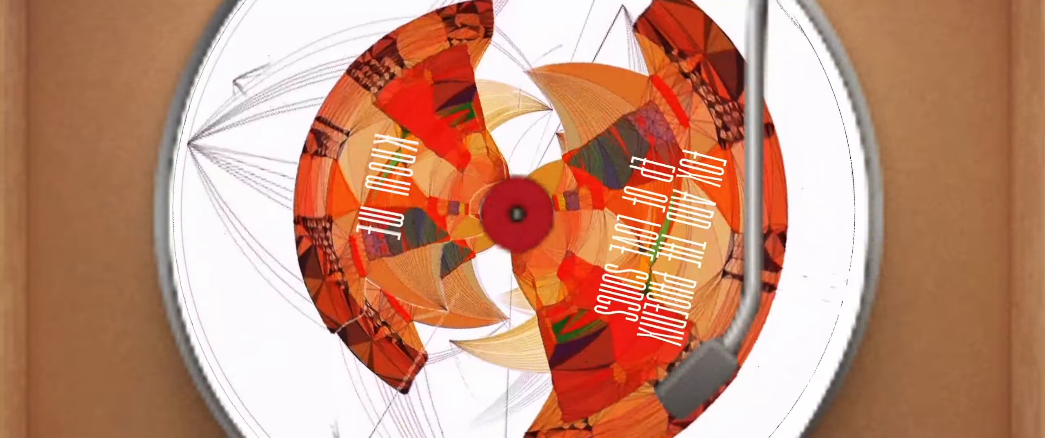